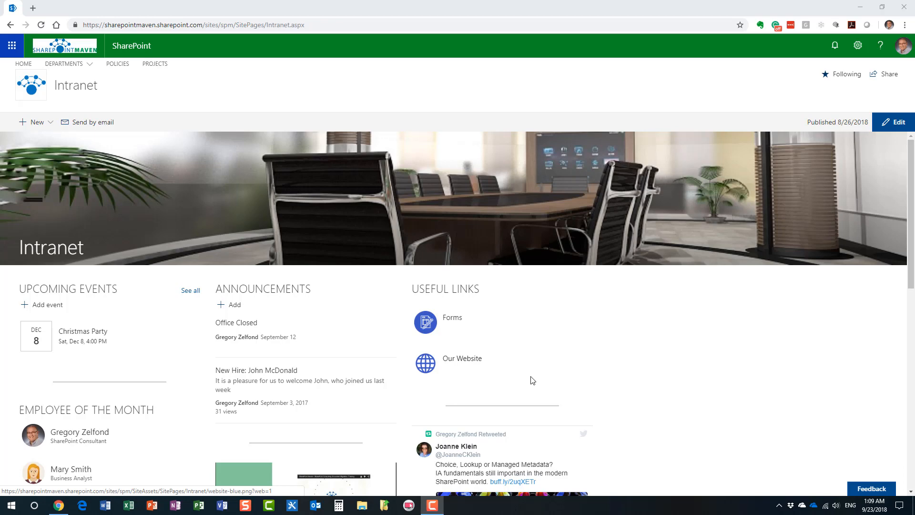
{"action": "mouse_move", "coordinate": [373, 108]}
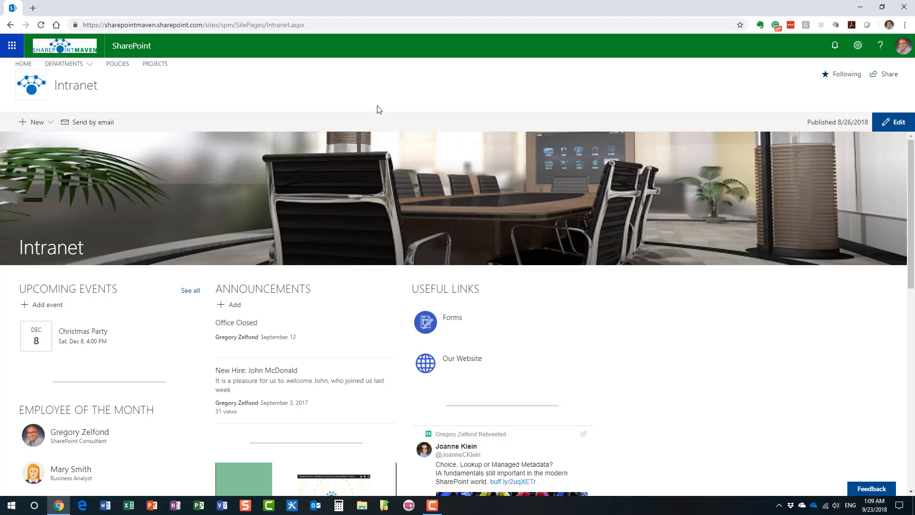
{"action": "mouse_move", "coordinate": [358, 107]}
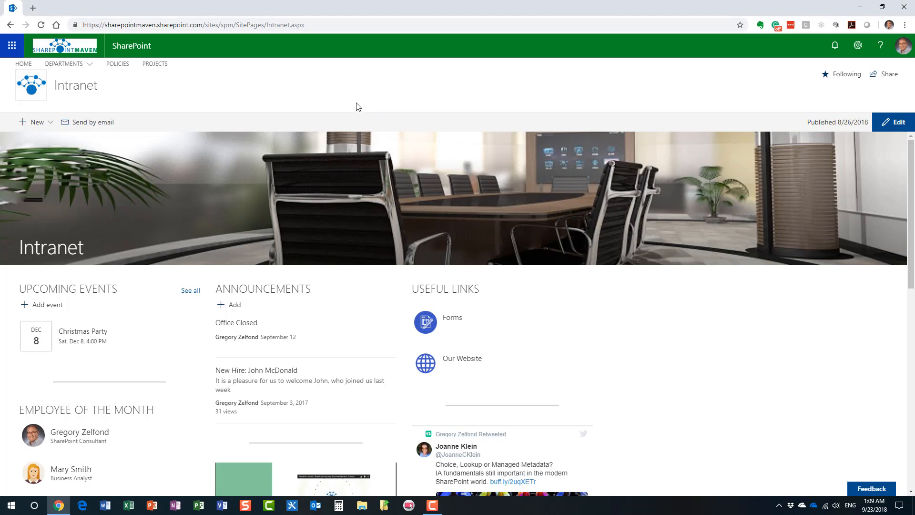
{"action": "mouse_move", "coordinate": [372, 111]}
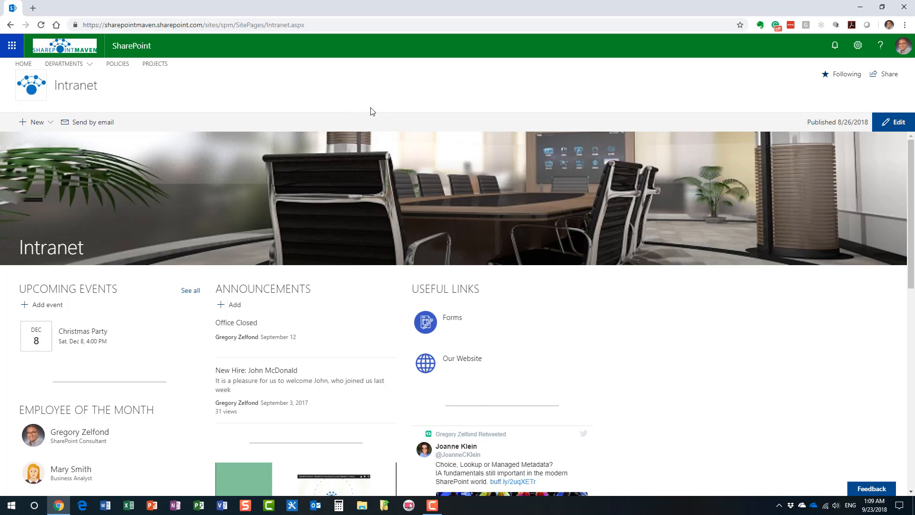
{"action": "mouse_move", "coordinate": [185, 105]}
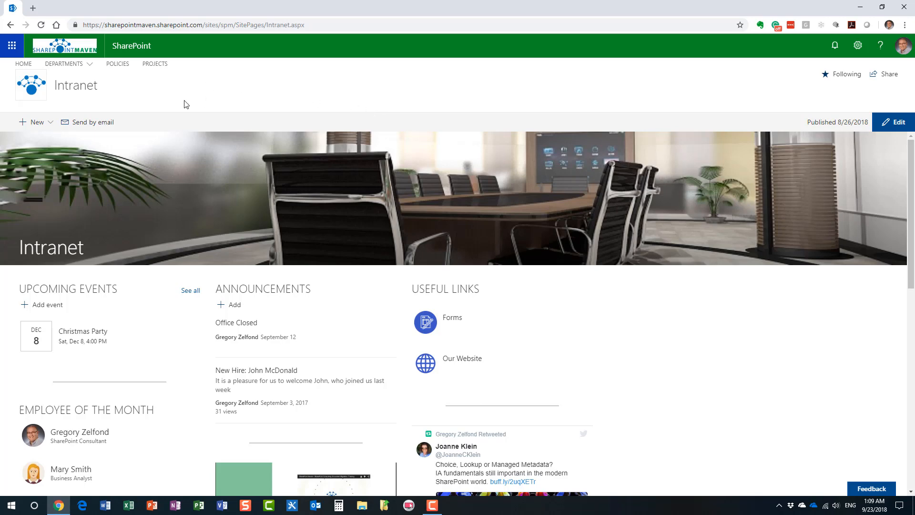
{"action": "mouse_move", "coordinate": [45, 76]}
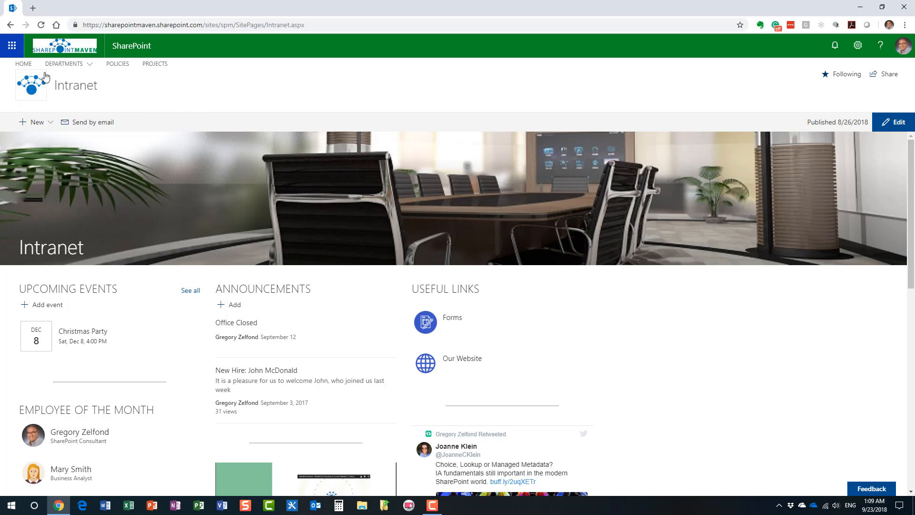
- Go from the Intranet home page to the Sales Department site via the DEPARTMENTS menu
{"action": "left_click", "coordinate": [65, 64]}
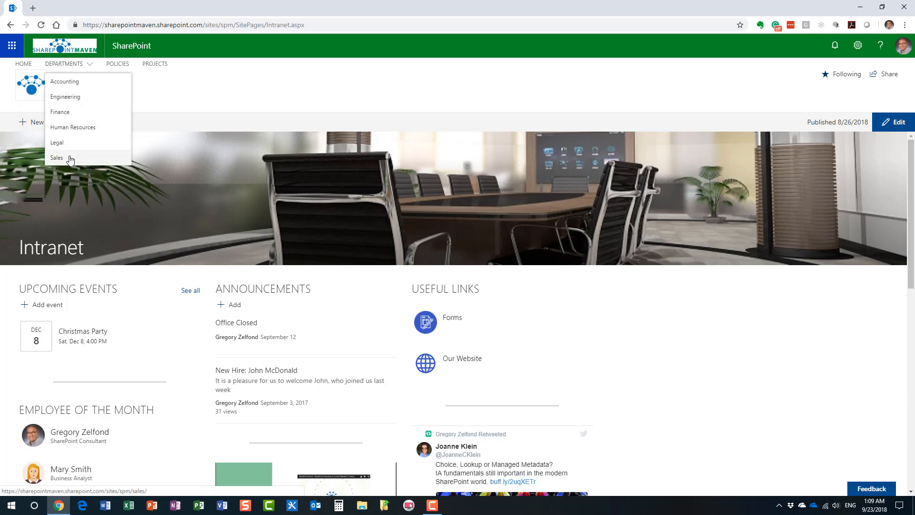
{"action": "left_click", "coordinate": [57, 158]}
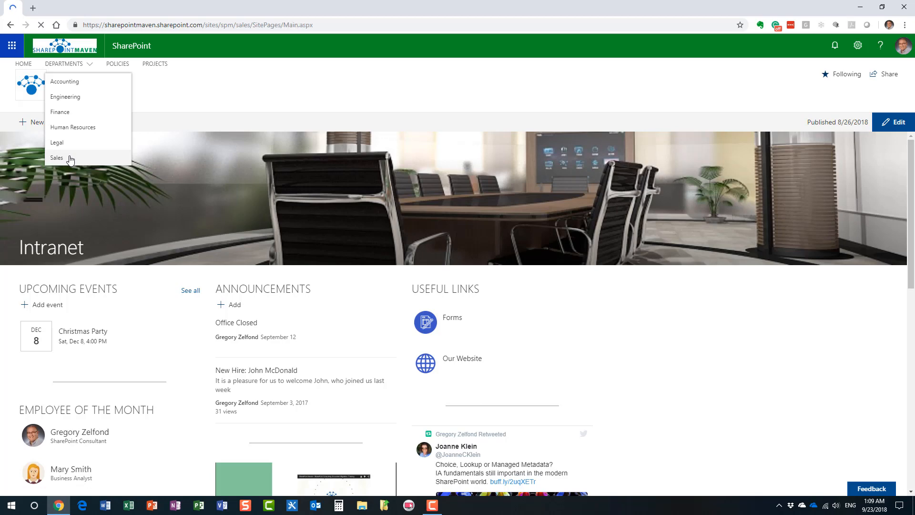
{"action": "left_click", "coordinate": [56, 157]}
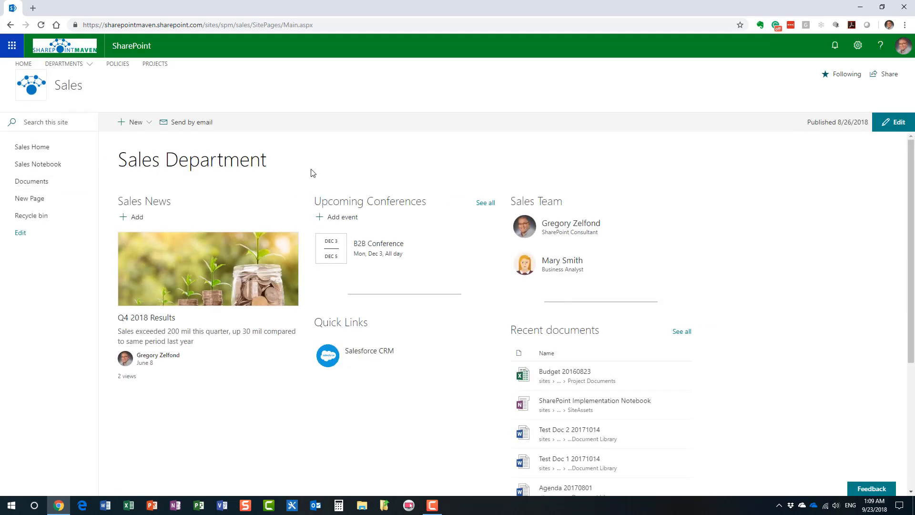
{"action": "mouse_move", "coordinate": [296, 171]}
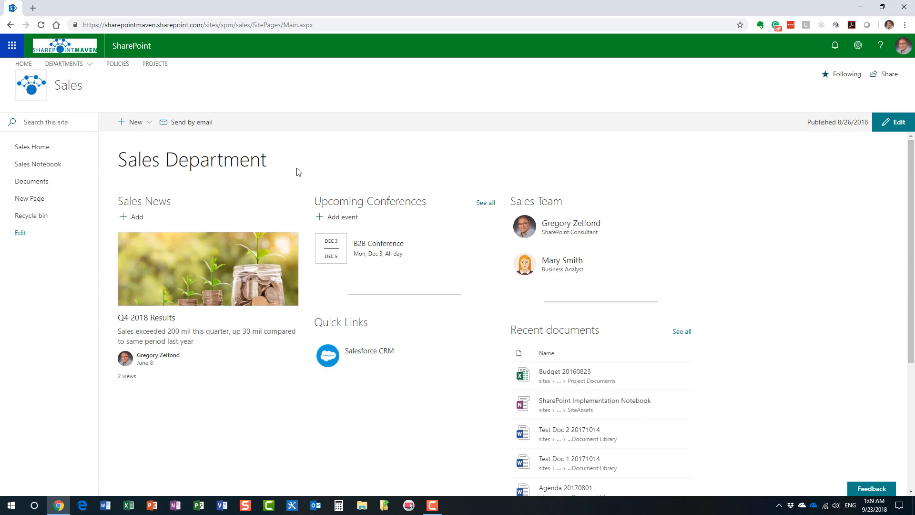
{"action": "mouse_move", "coordinate": [248, 179]}
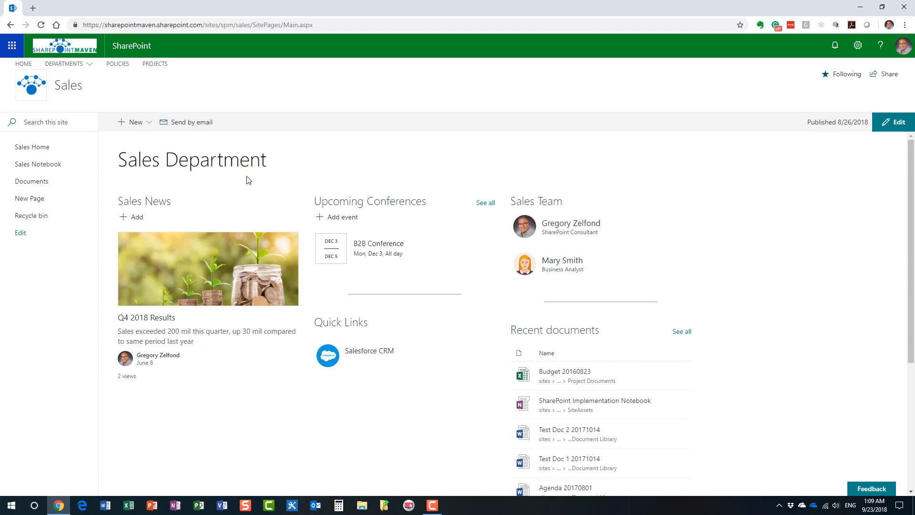
{"action": "mouse_move", "coordinate": [301, 226]}
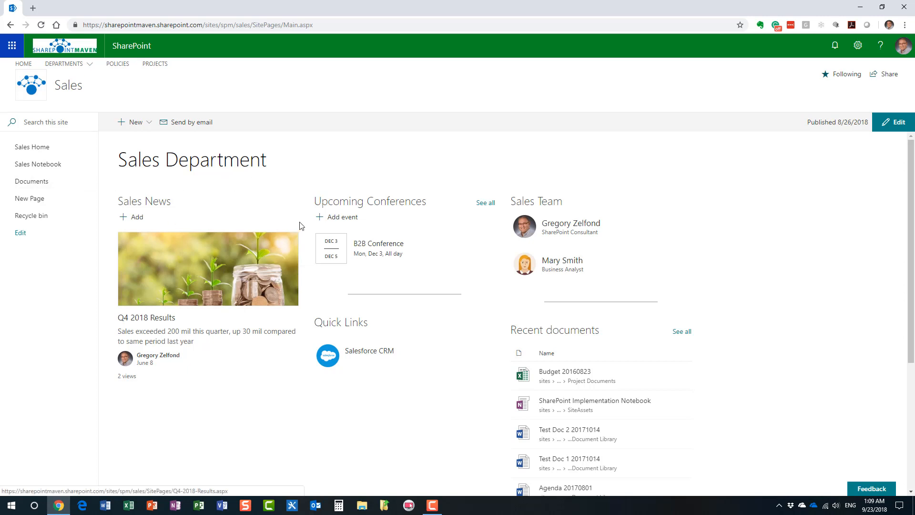
{"action": "mouse_move", "coordinate": [285, 219]}
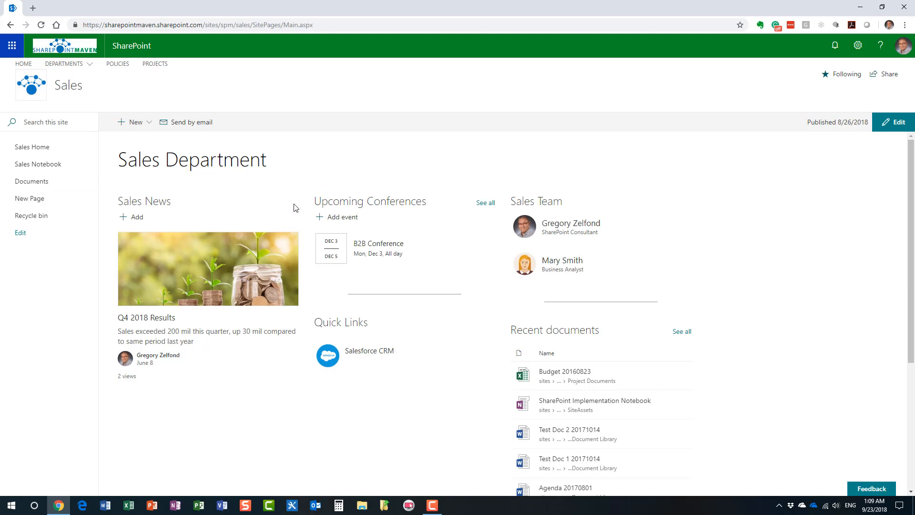
{"action": "left_click", "coordinate": [63, 64]}
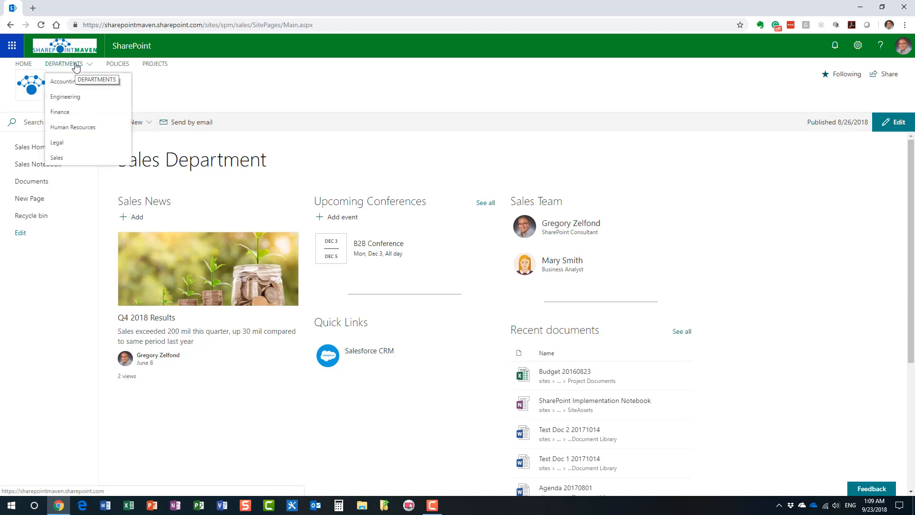
- Visit the Human Resources site, then Policies, then the Projects site's Project Portal
{"action": "left_click", "coordinate": [72, 127]}
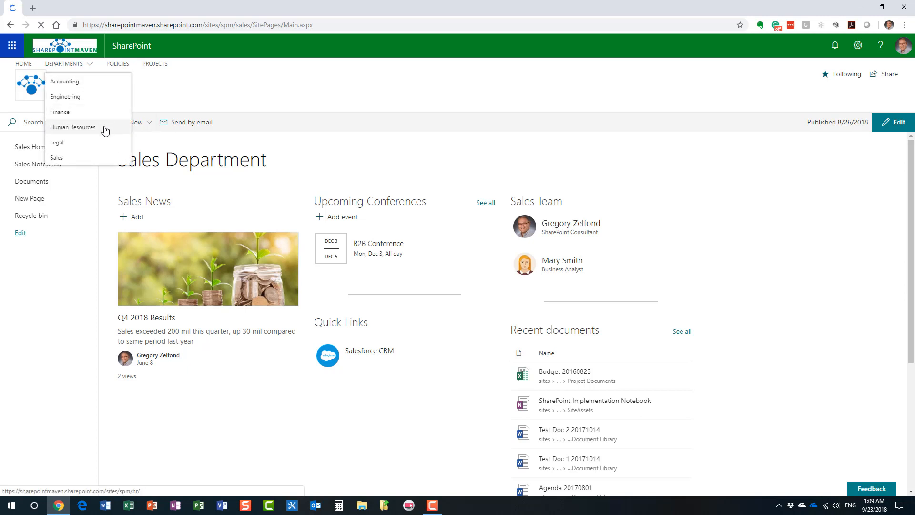
{"action": "left_click", "coordinate": [72, 127]}
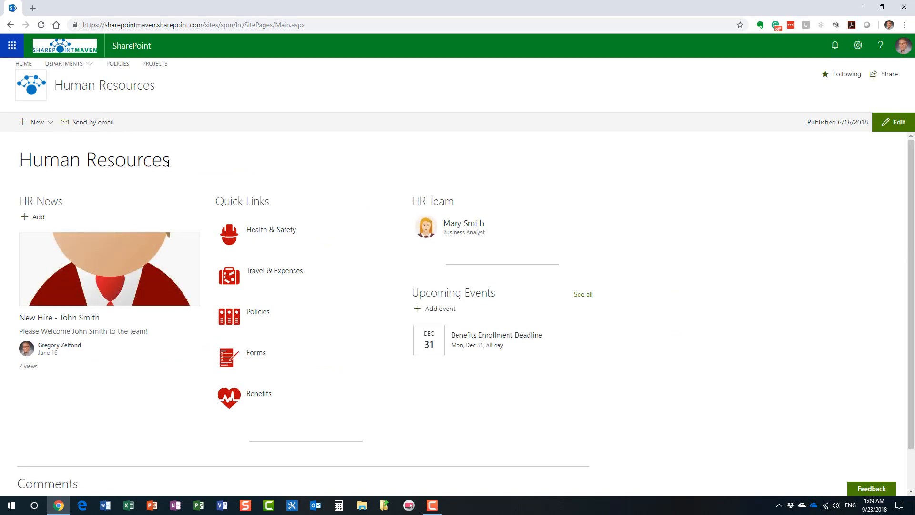
{"action": "left_click", "coordinate": [117, 63]}
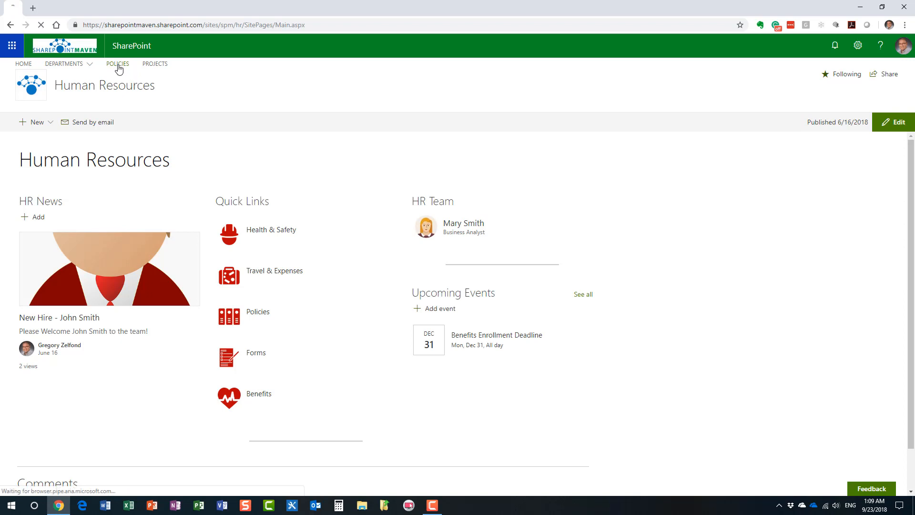
{"action": "left_click", "coordinate": [117, 63]}
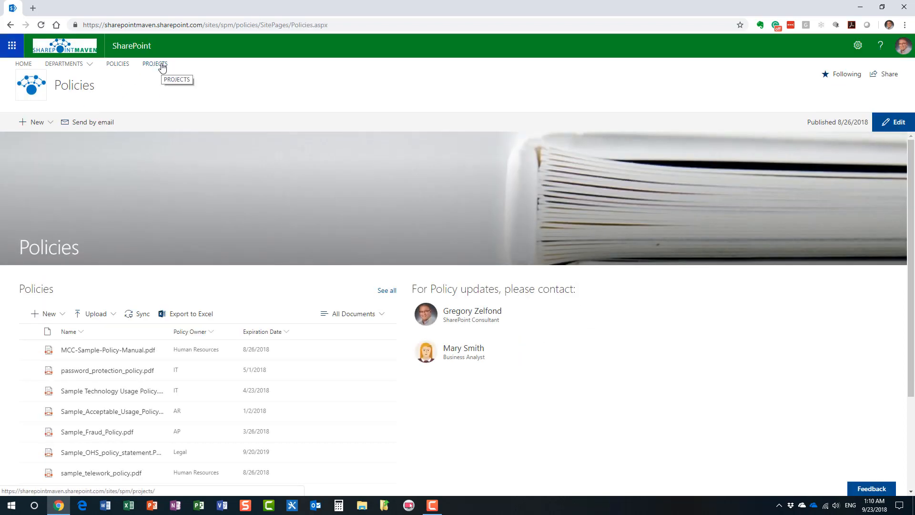
{"action": "left_click", "coordinate": [154, 64]}
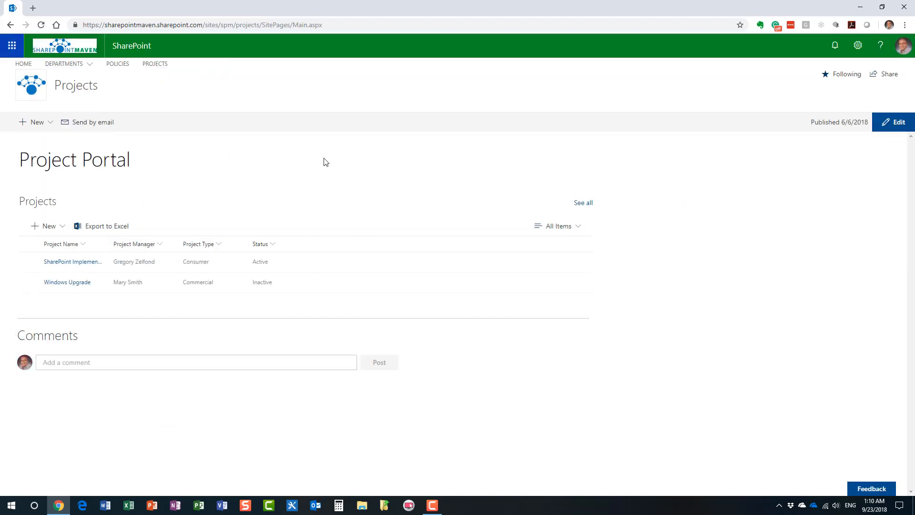
{"action": "mouse_move", "coordinate": [286, 164]}
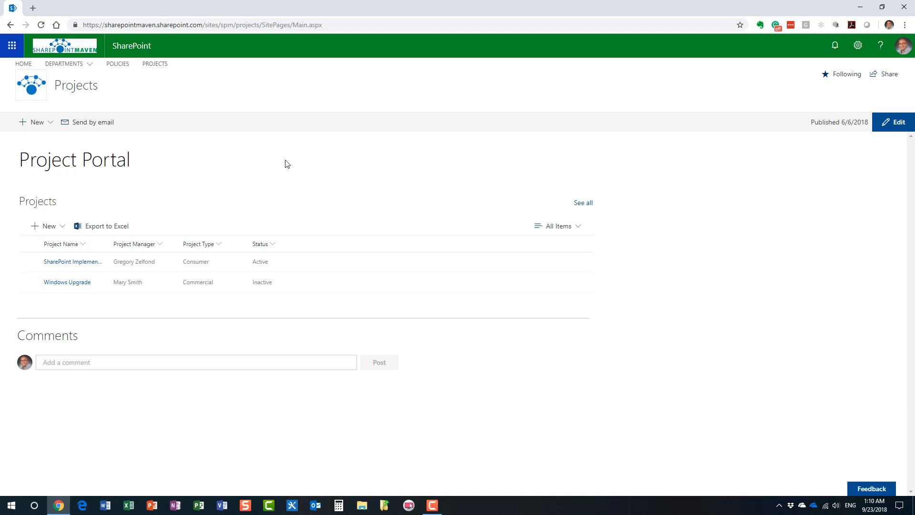
{"action": "mouse_move", "coordinate": [420, 168]}
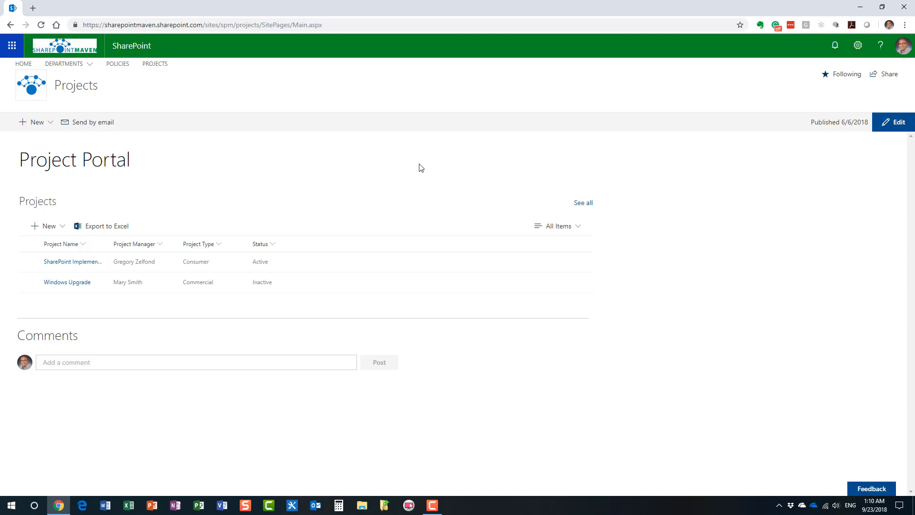
{"action": "mouse_move", "coordinate": [23, 63]}
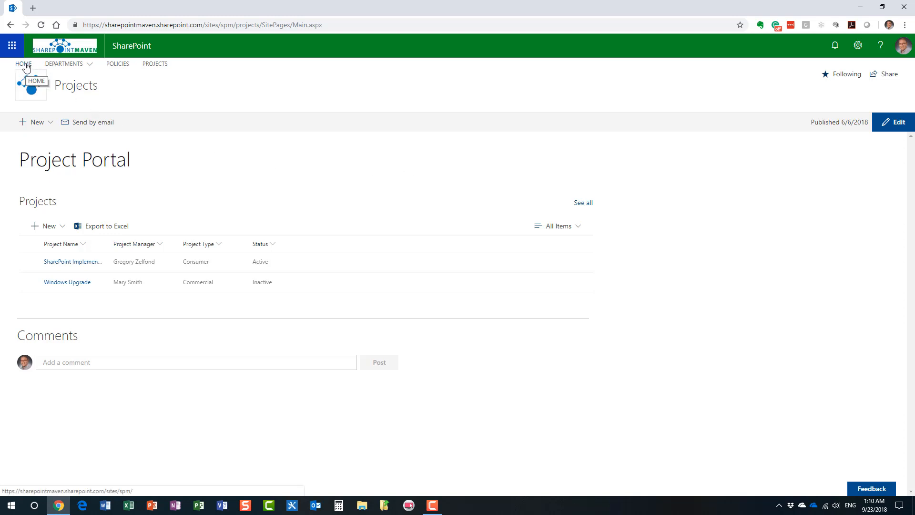
- Return to the Sales site and show its Documents library with the Invoices and Presentations folders
{"action": "left_click", "coordinate": [64, 63]}
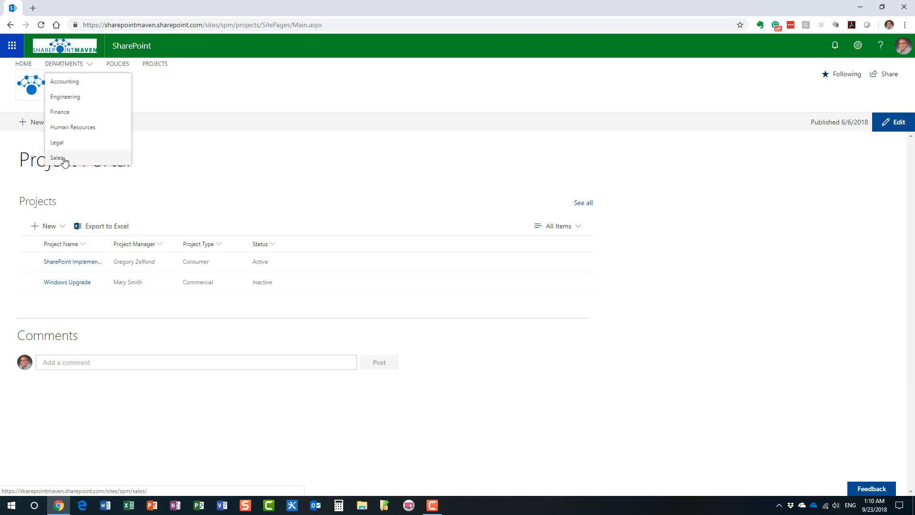
{"action": "left_click", "coordinate": [57, 158]}
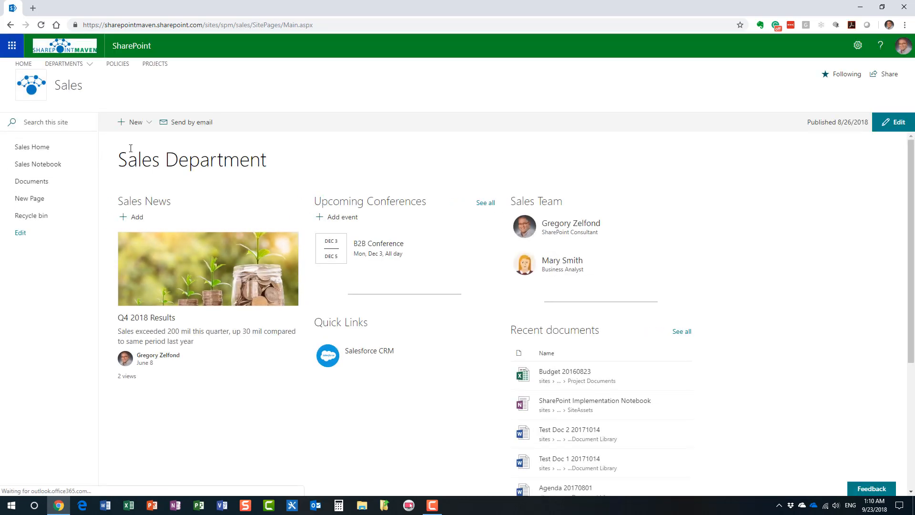
{"action": "left_click", "coordinate": [32, 181]}
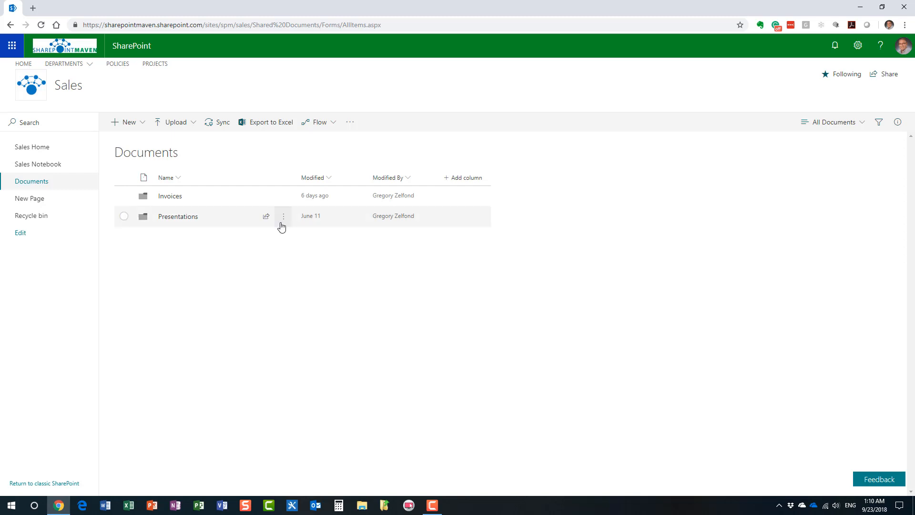
{"action": "mouse_move", "coordinate": [275, 232]}
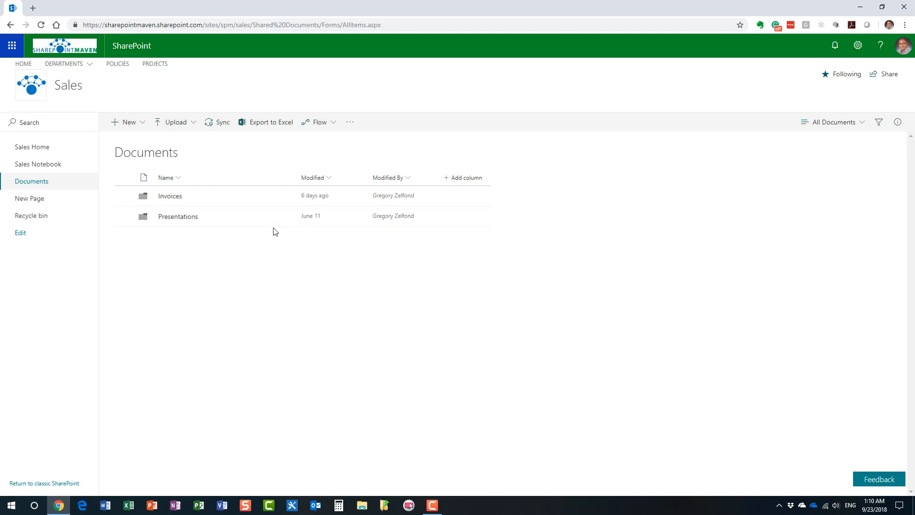
{"action": "mouse_move", "coordinate": [263, 248]}
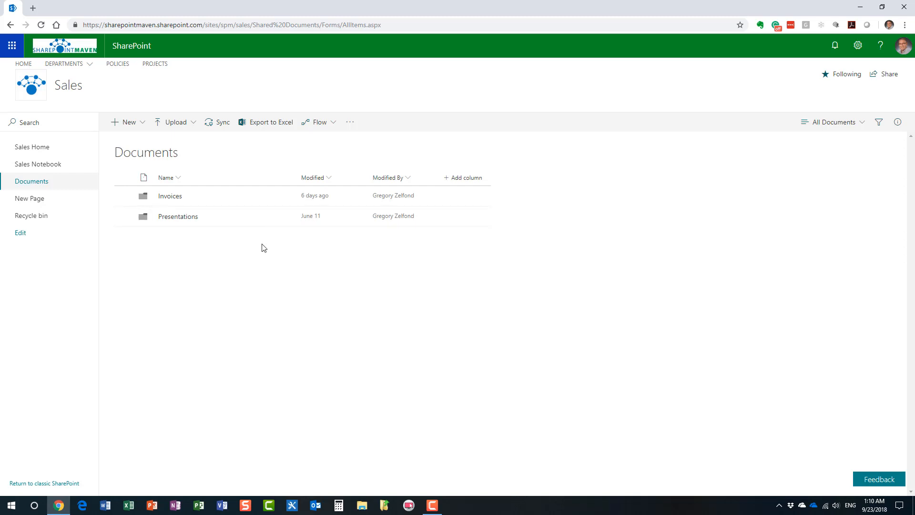
{"action": "mouse_move", "coordinate": [203, 223]}
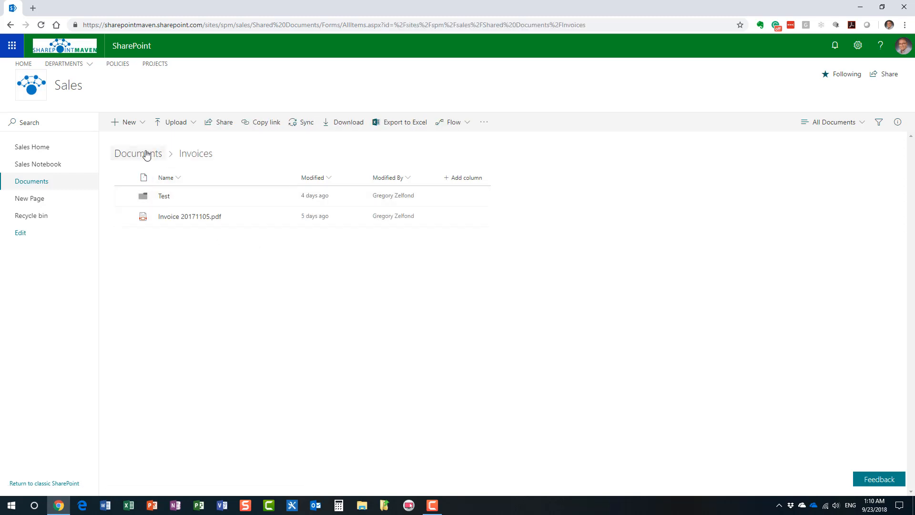
{"action": "left_click", "coordinate": [138, 153]}
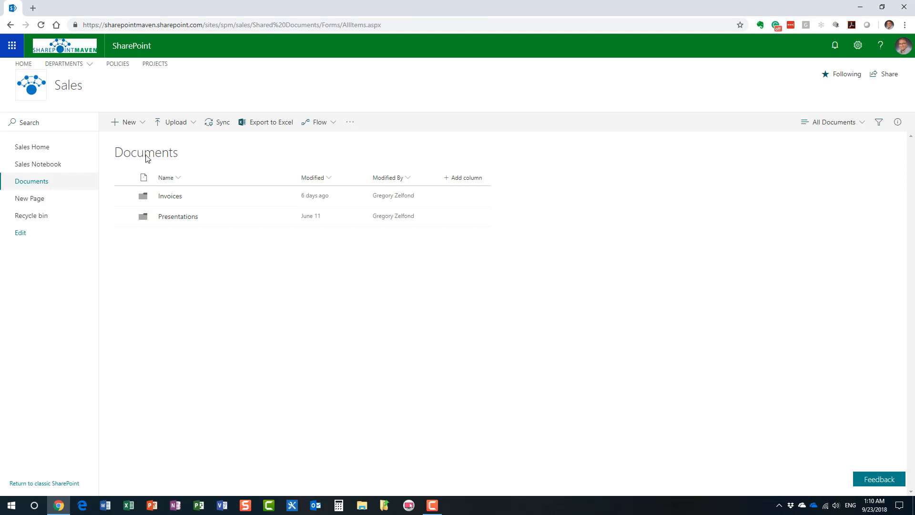
{"action": "mouse_move", "coordinate": [187, 171]}
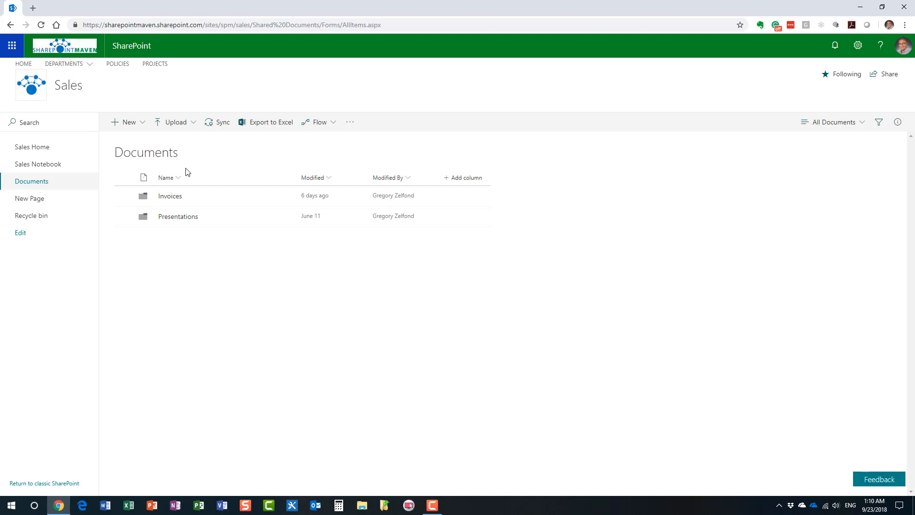
- Show the Office 365 app launcher over the Sales Documents library
{"action": "left_click", "coordinate": [11, 46]}
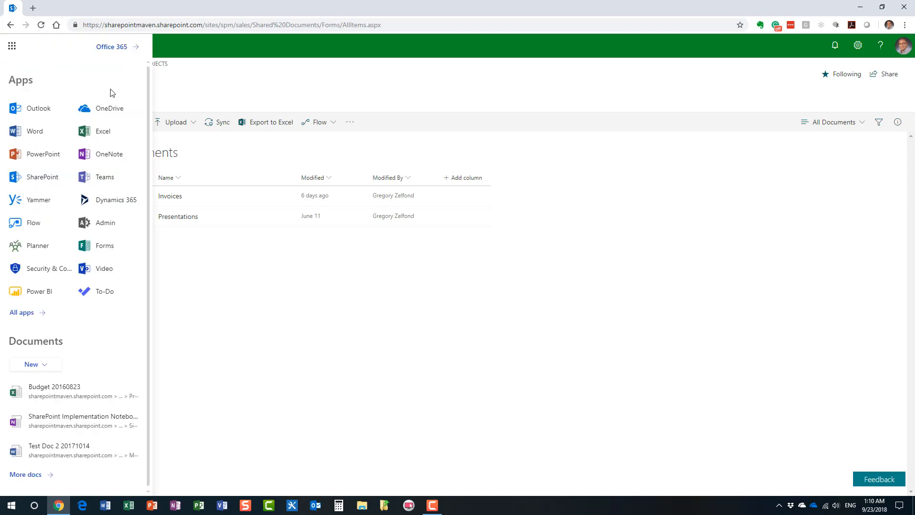
{"action": "mouse_move", "coordinate": [107, 88]}
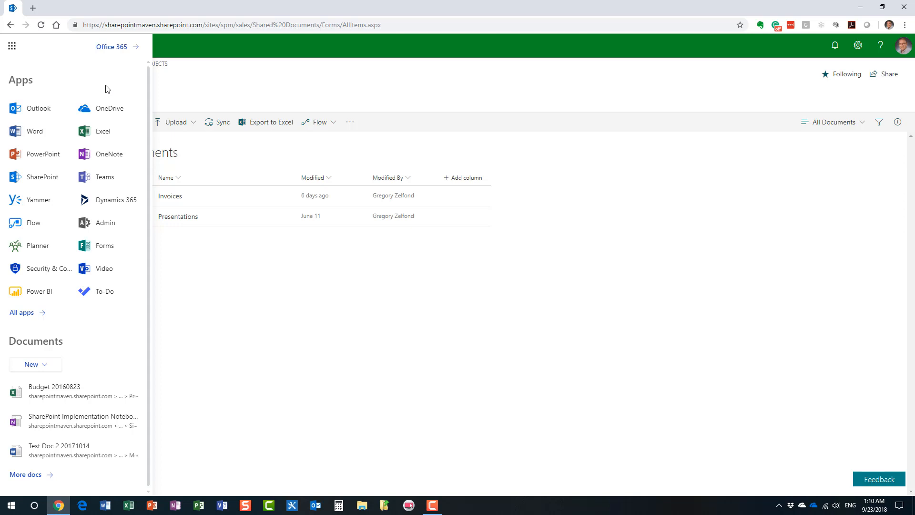
{"action": "mouse_move", "coordinate": [104, 81]}
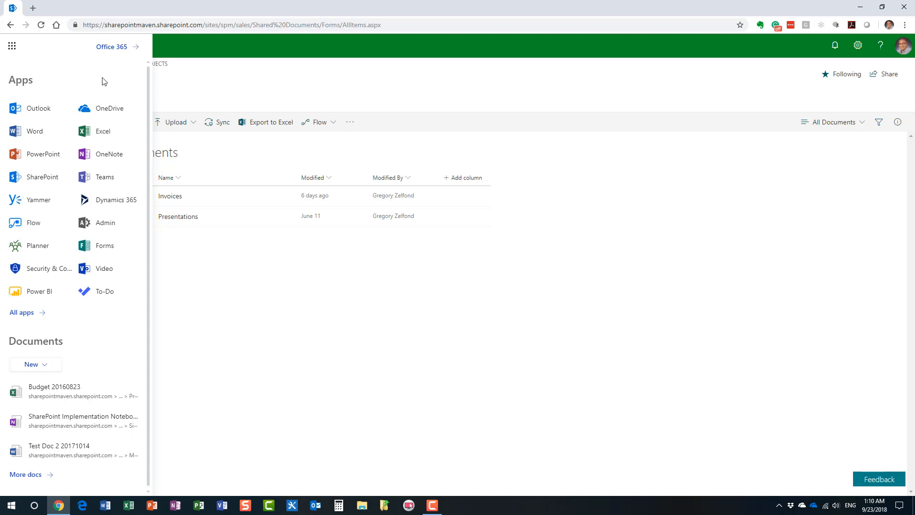
{"action": "mouse_move", "coordinate": [109, 108]}
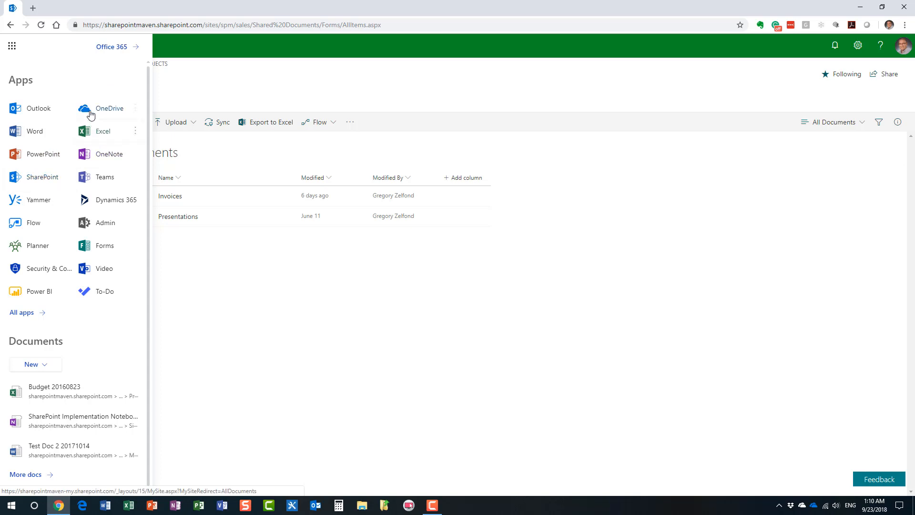
{"action": "mouse_move", "coordinate": [112, 114]}
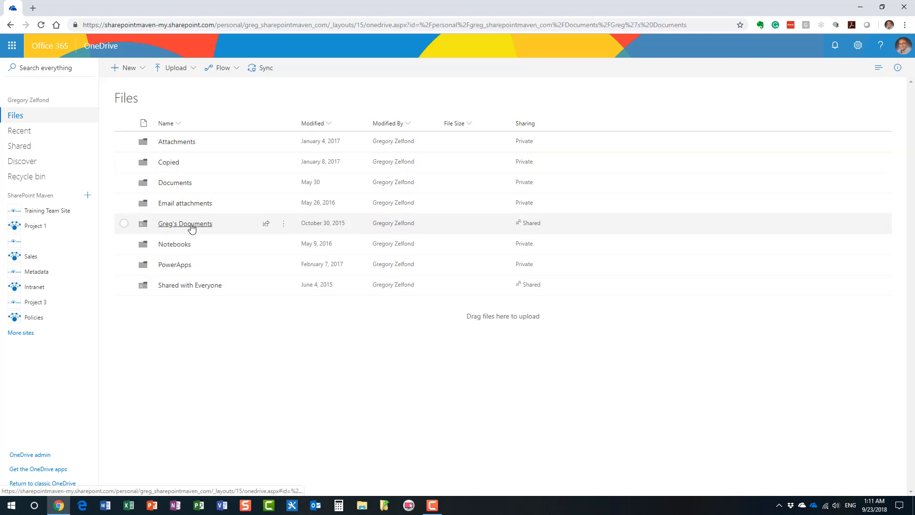
- Show the contents of Greg's Documents, the shared folder holding Budget 20170508.xlsx
{"action": "left_click", "coordinate": [184, 223]}
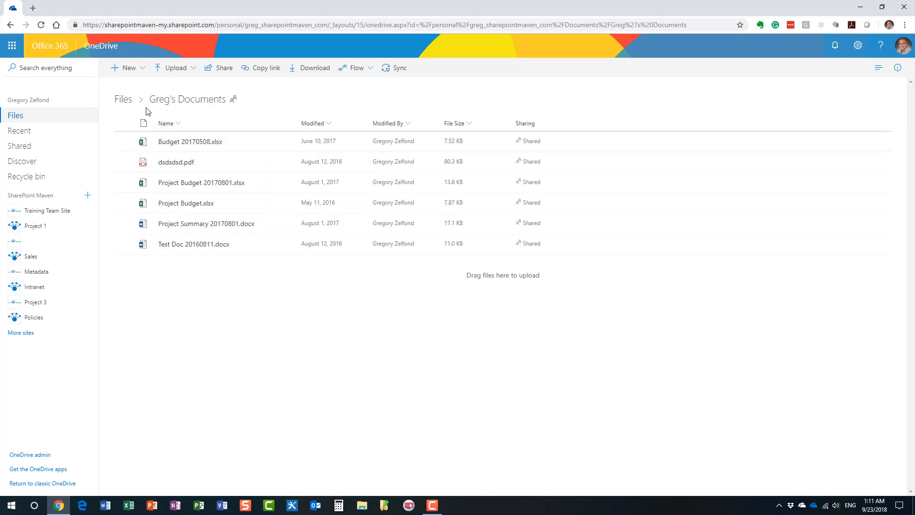
{"action": "mouse_move", "coordinate": [167, 119]}
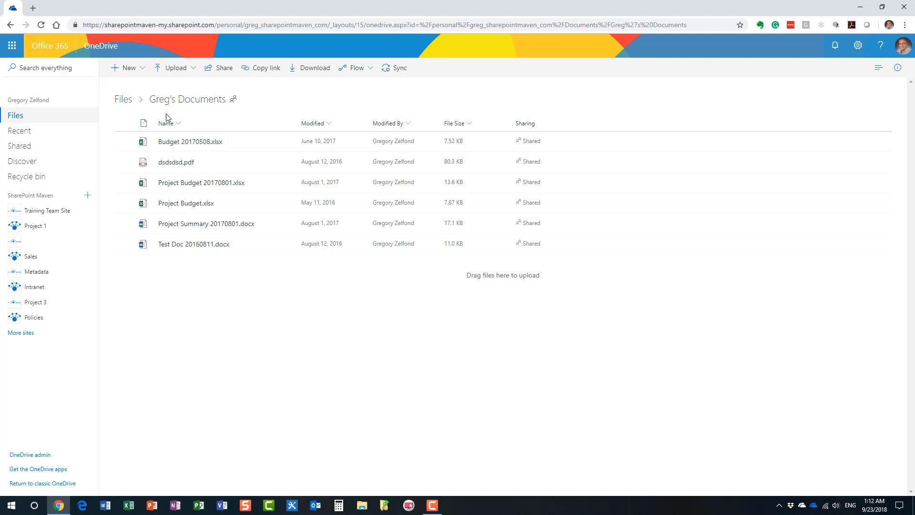
{"action": "mouse_move", "coordinate": [123, 99]}
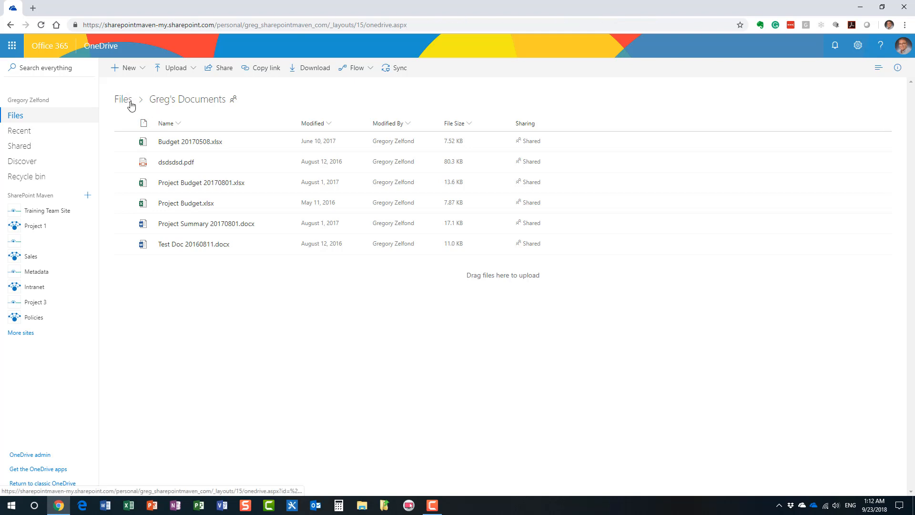
- Go back up to the top-level Files list of personal folders
{"action": "left_click", "coordinate": [122, 99]}
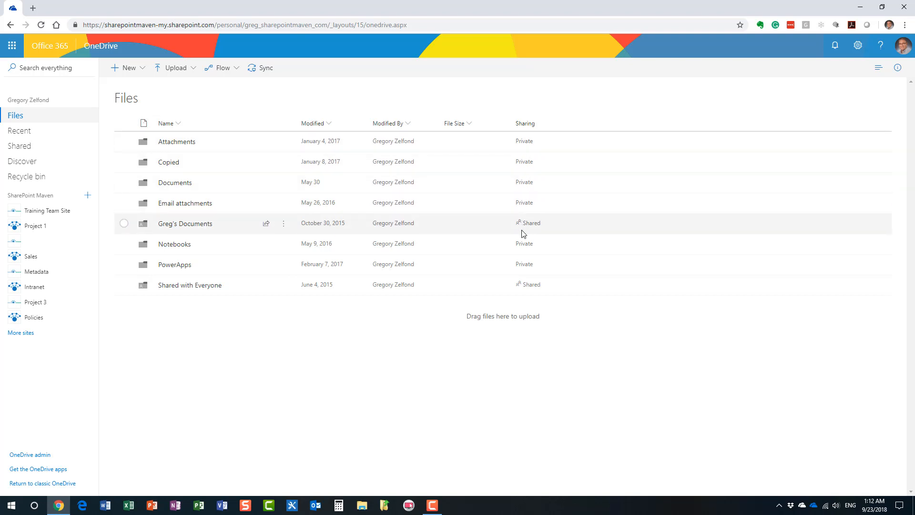
{"action": "mouse_move", "coordinate": [501, 194]}
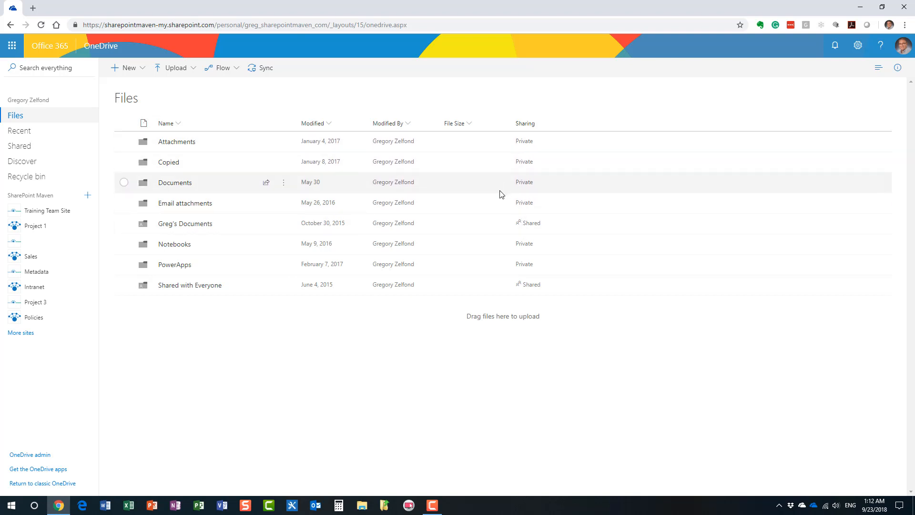
{"action": "mouse_move", "coordinate": [498, 169]}
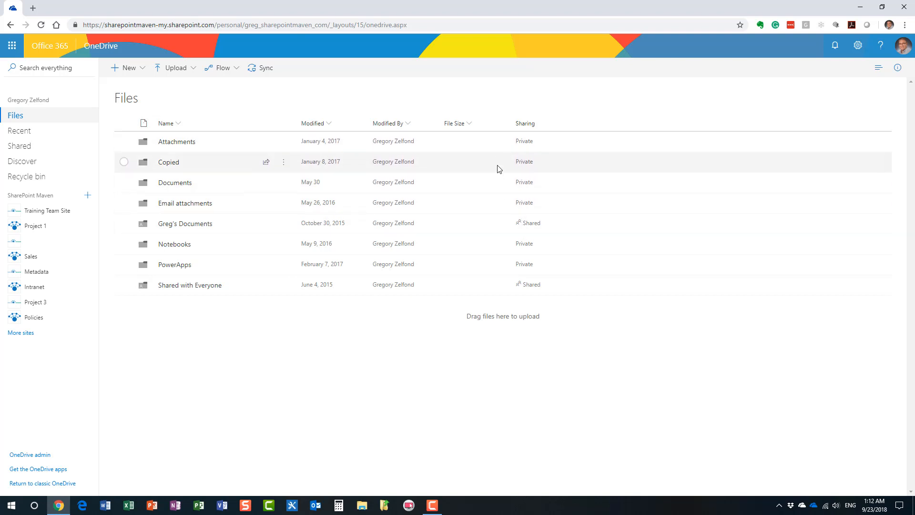
{"action": "mouse_move", "coordinate": [555, 229]}
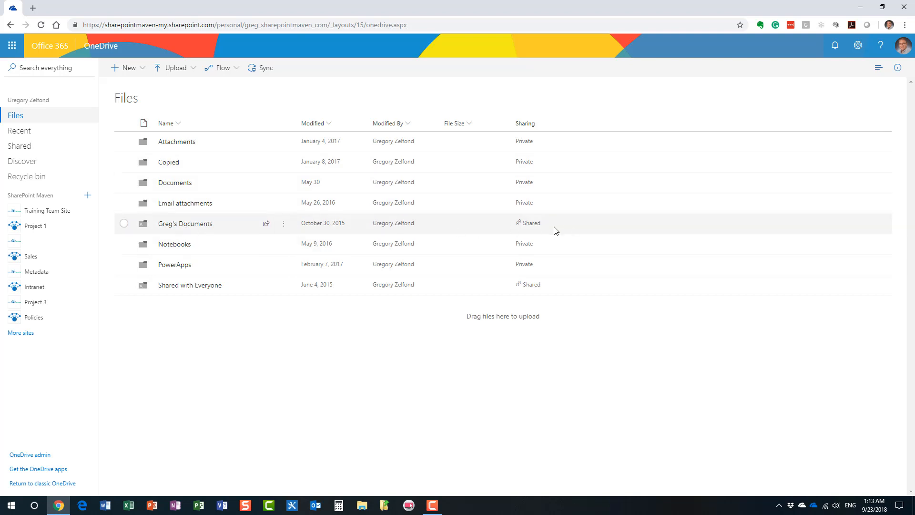
- Bring up the actions for the Greg's Documents folder and dismiss its sharing options
{"action": "left_click", "coordinate": [284, 223]}
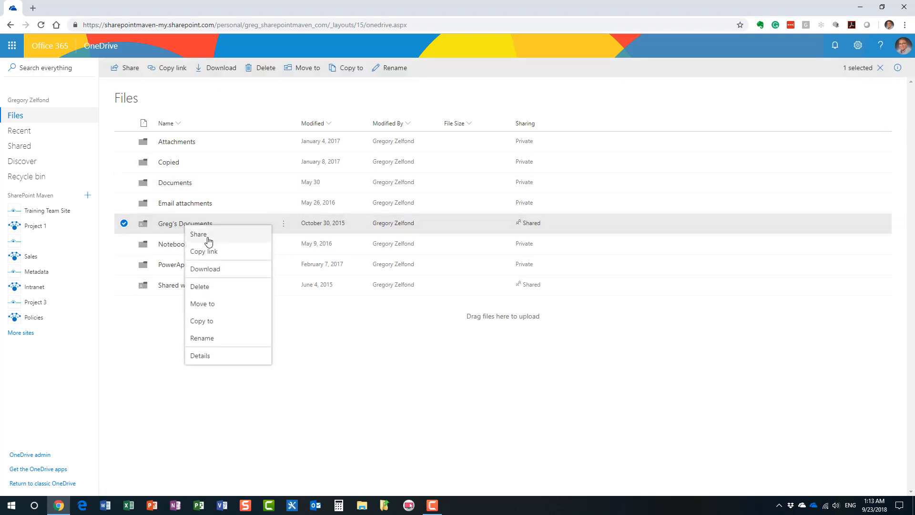
{"action": "mouse_move", "coordinate": [198, 234]}
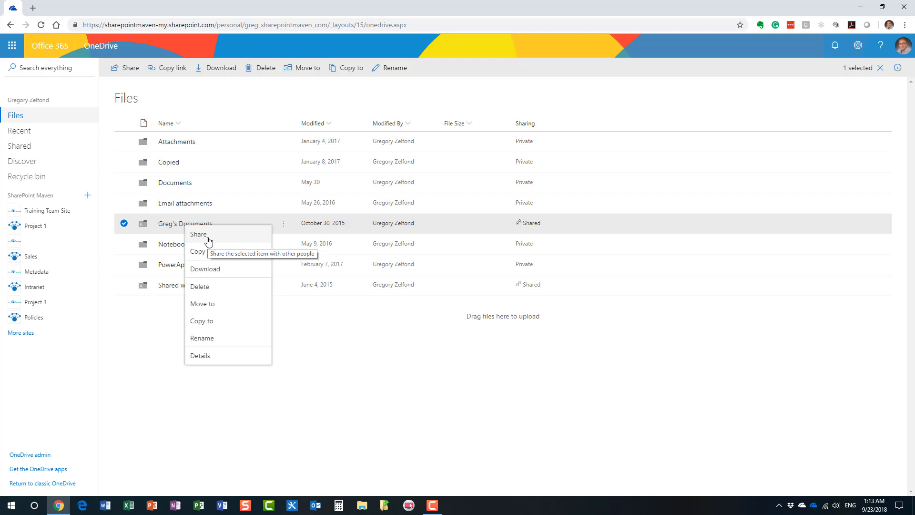
{"action": "left_click", "coordinate": [254, 106]}
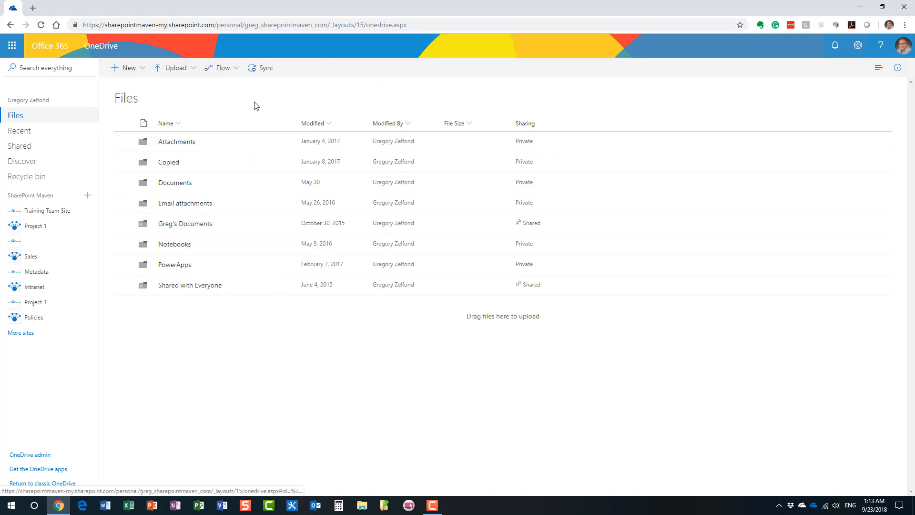
{"action": "mouse_move", "coordinate": [184, 223]}
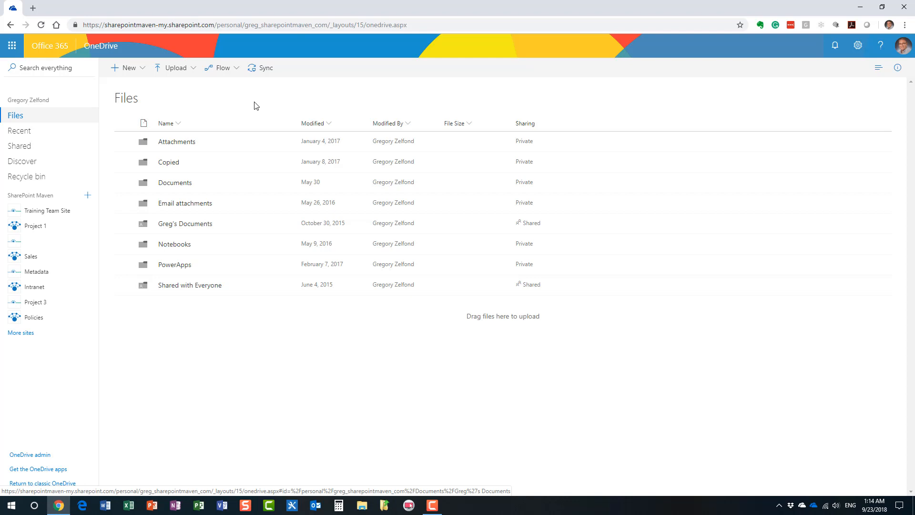
{"action": "mouse_move", "coordinate": [228, 93]}
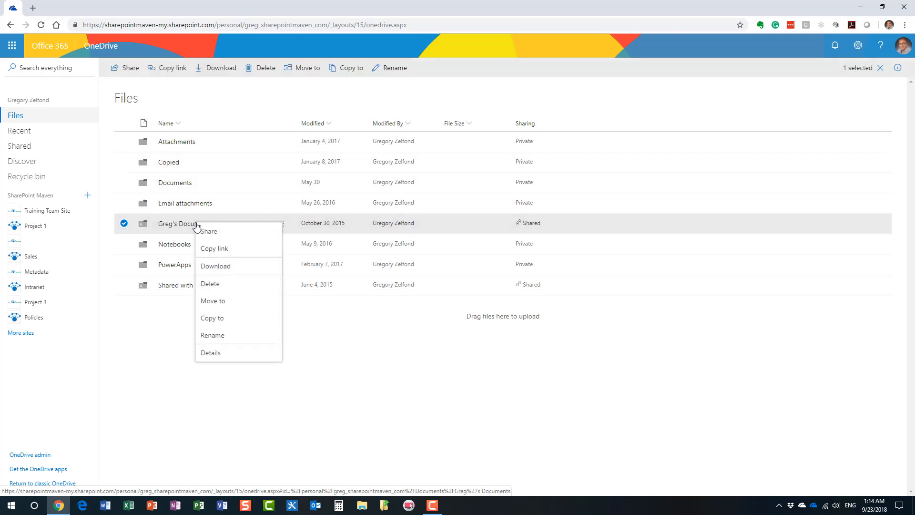
- Go back into Greg's Documents to reach the Budget spreadsheet
{"action": "left_click", "coordinate": [181, 223]}
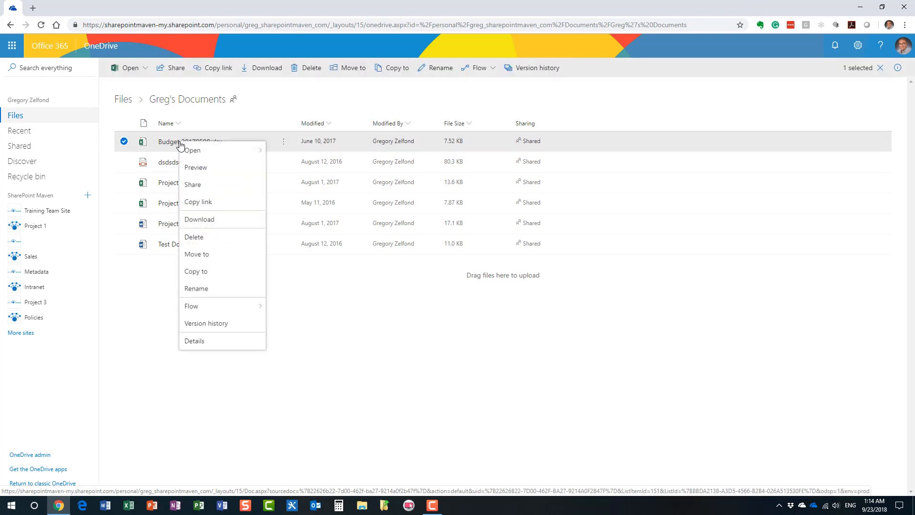
{"action": "mouse_move", "coordinate": [192, 157]}
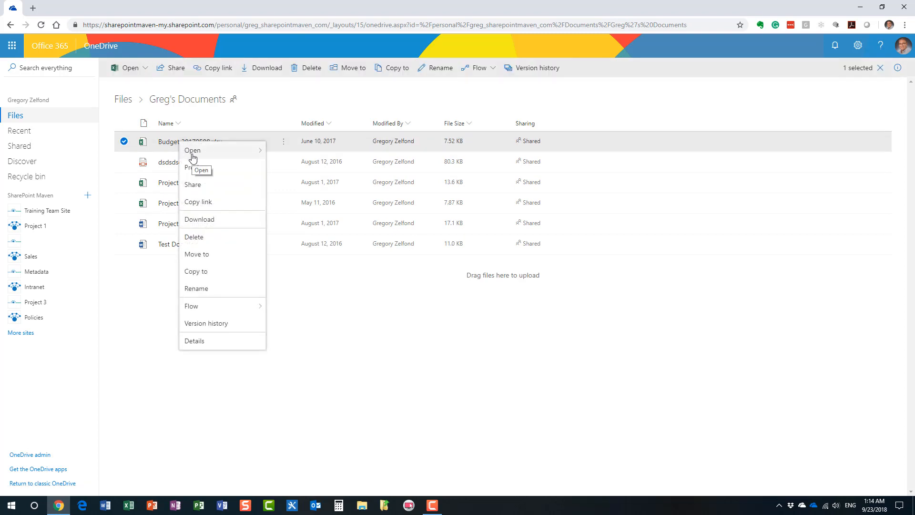
{"action": "mouse_move", "coordinate": [193, 184]}
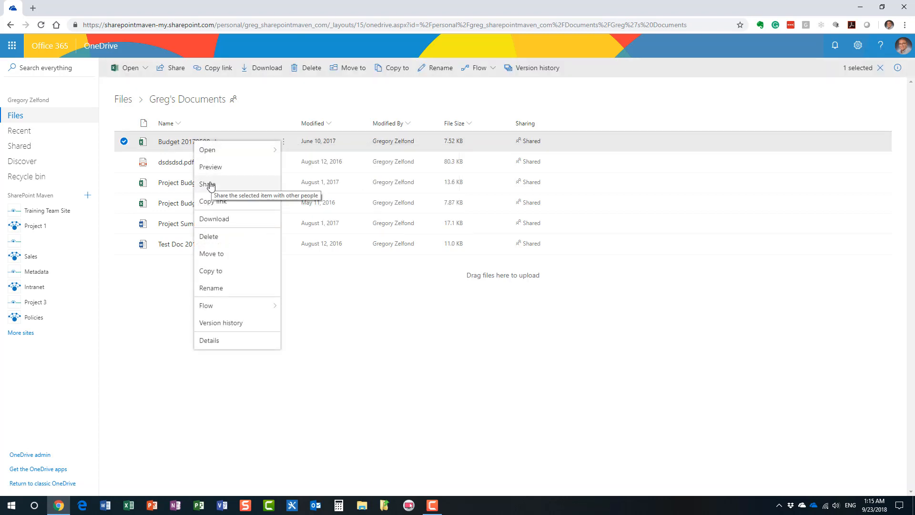
{"action": "mouse_move", "coordinate": [223, 257]}
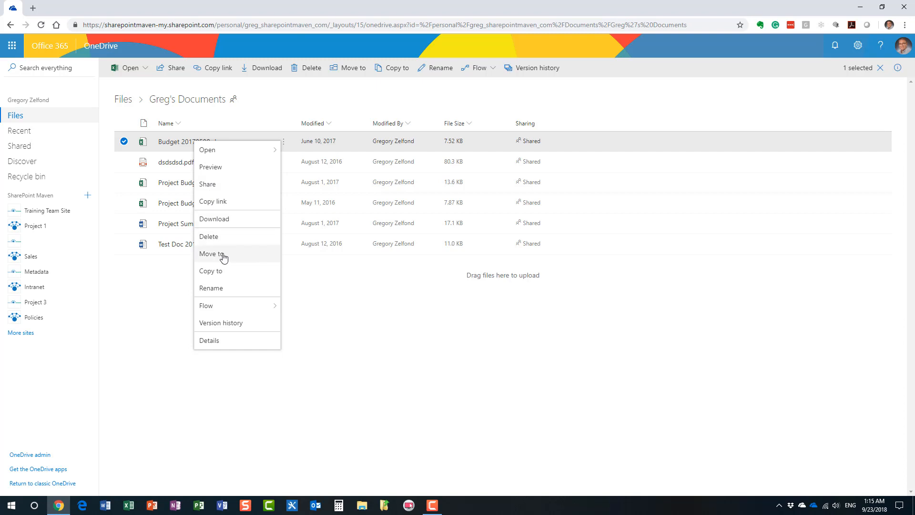
{"action": "mouse_move", "coordinate": [219, 271]}
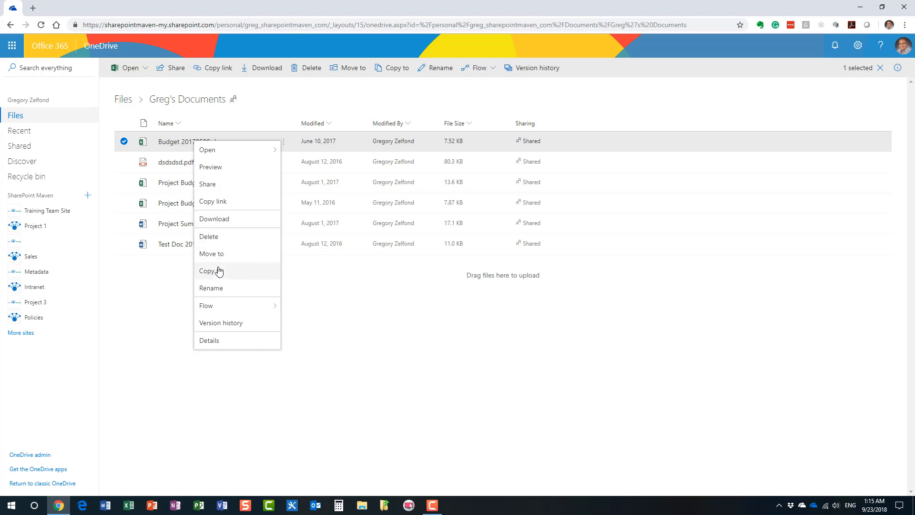
{"action": "mouse_move", "coordinate": [218, 257]}
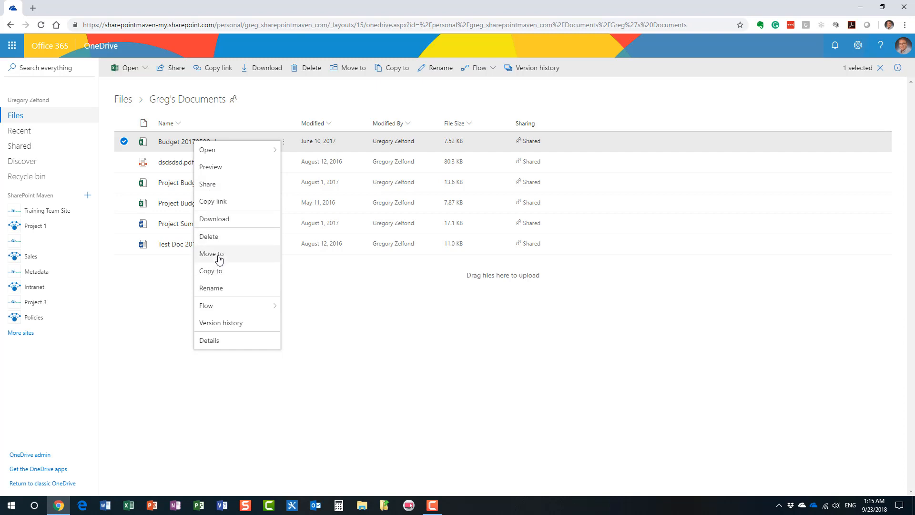
{"action": "mouse_move", "coordinate": [222, 256]}
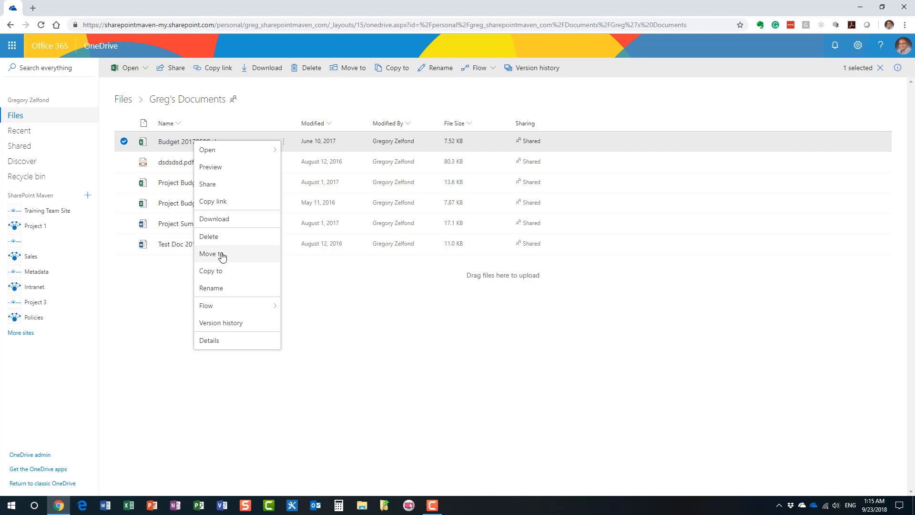
- Start moving Budget 20170508.xlsx and choose Project 1's Documents library as destination
{"action": "left_click", "coordinate": [212, 253]}
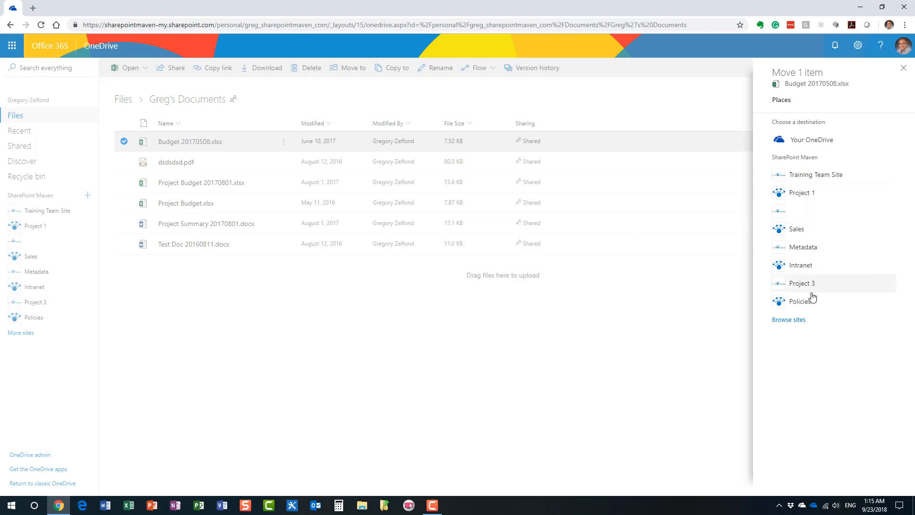
{"action": "mouse_move", "coordinate": [800, 301]}
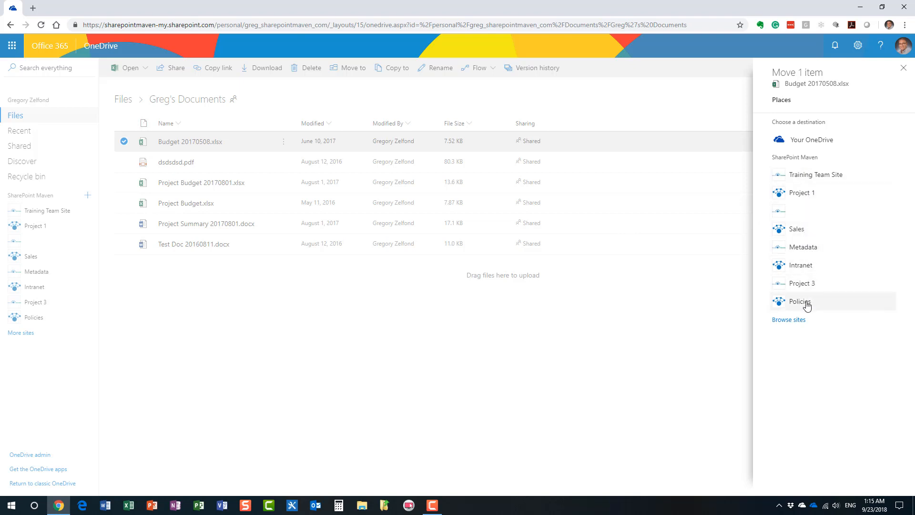
{"action": "left_click", "coordinate": [801, 192]}
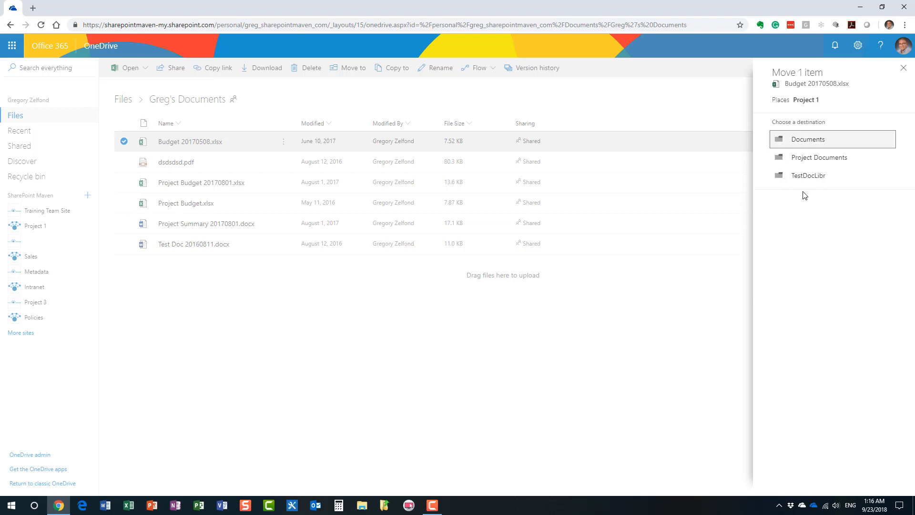
{"action": "mouse_move", "coordinate": [819, 157]}
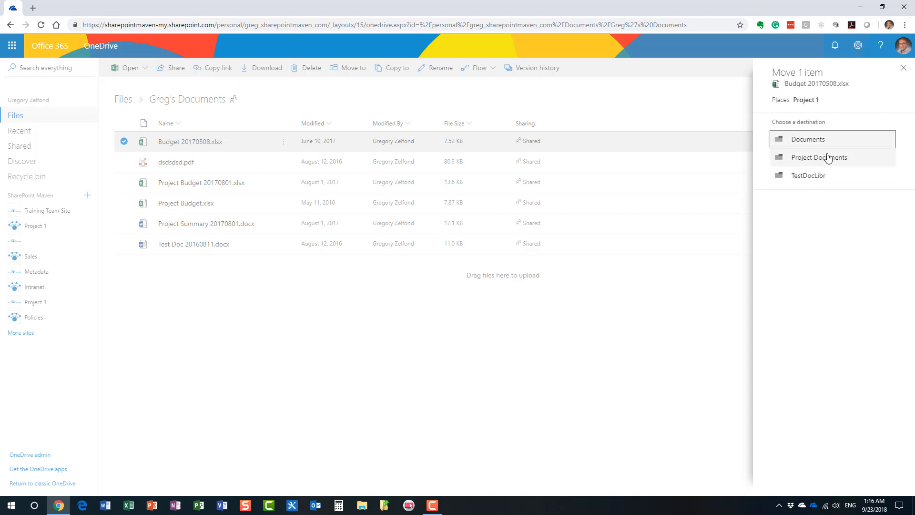
{"action": "mouse_move", "coordinate": [819, 157]}
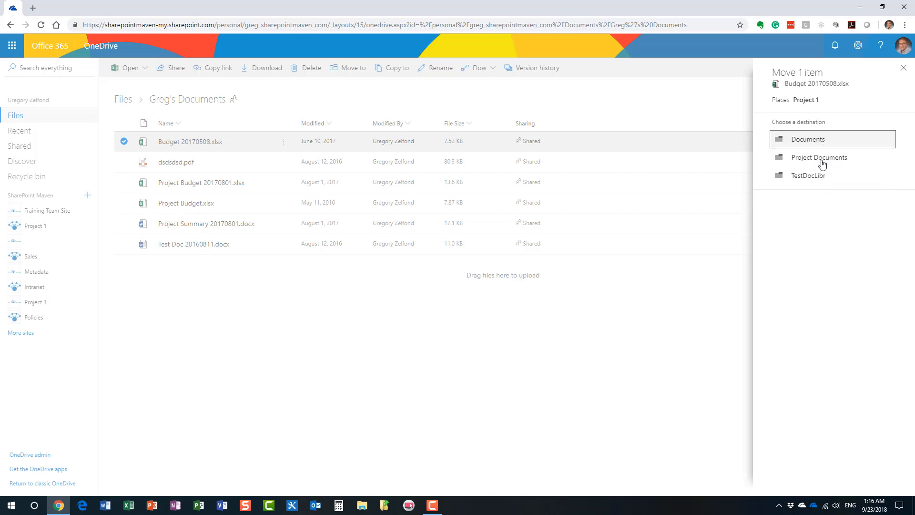
{"action": "mouse_move", "coordinate": [807, 175]}
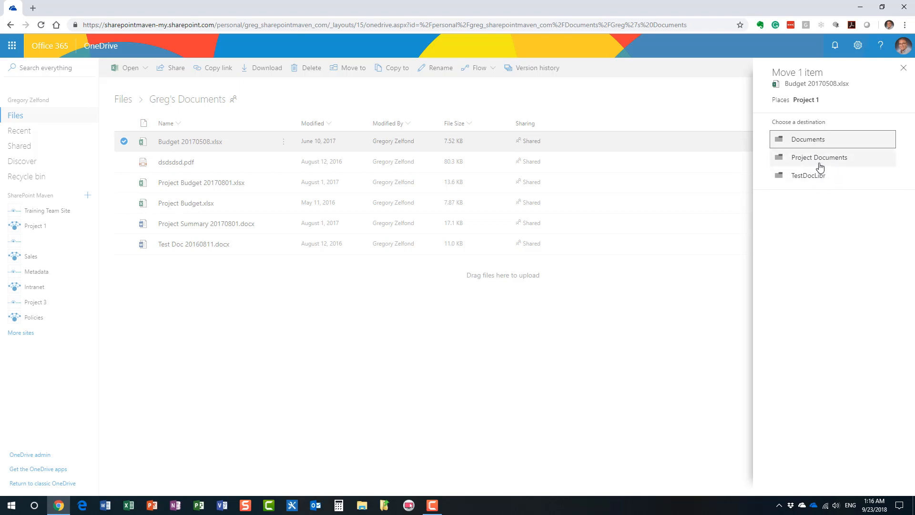
{"action": "left_click", "coordinate": [807, 139]}
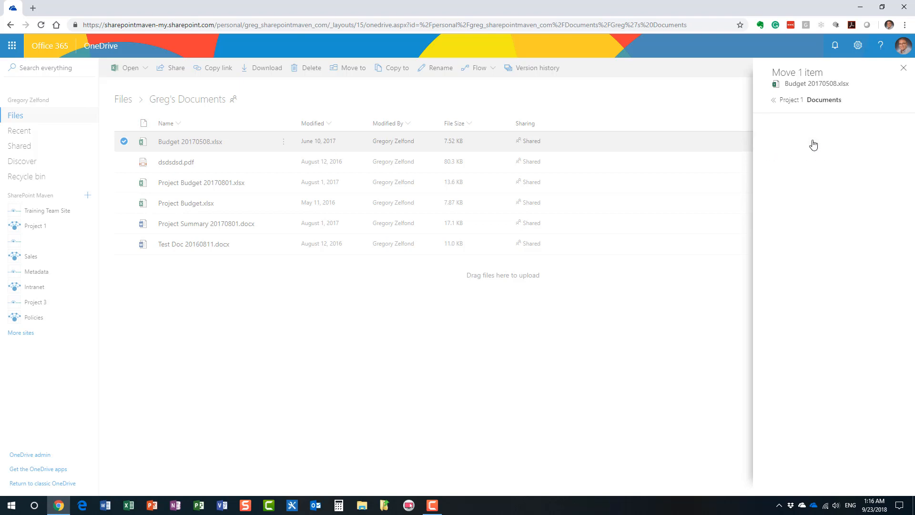
{"action": "left_click", "coordinate": [823, 99]}
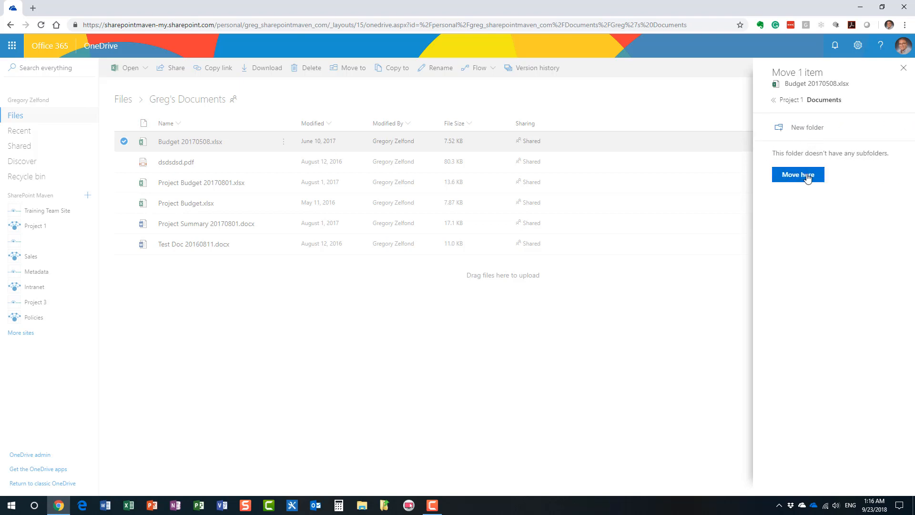
- Confirm Move here so Budget 20170508.xlsx leaves Greg's Documents for Project 1's Documents
{"action": "left_click", "coordinate": [798, 174]}
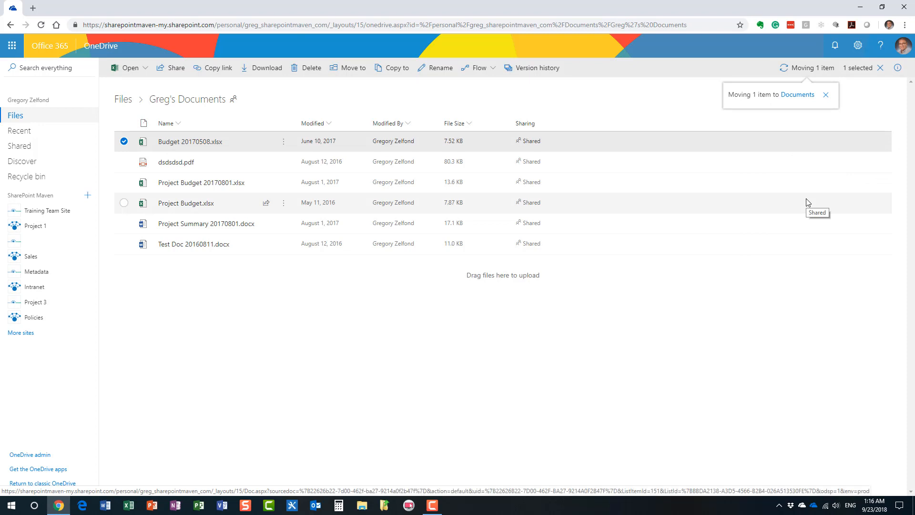
{"action": "mouse_move", "coordinate": [739, 118]}
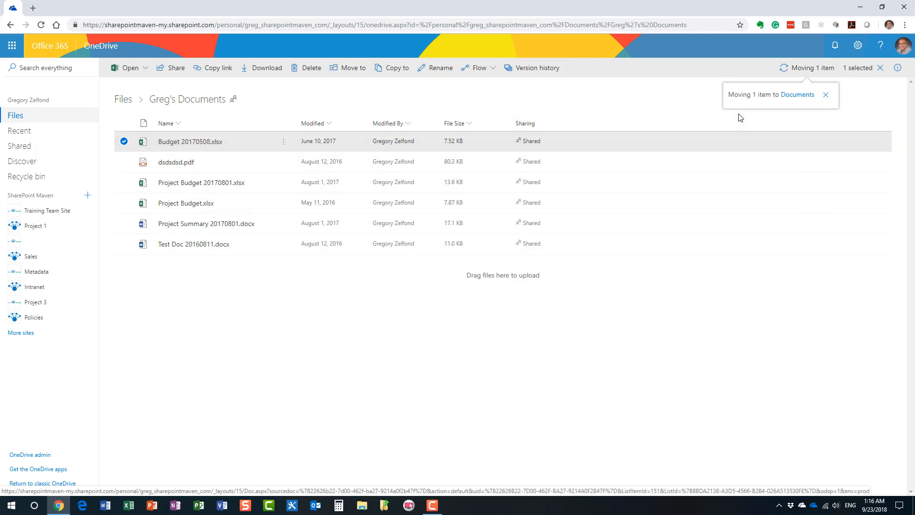
{"action": "mouse_move", "coordinate": [750, 117]}
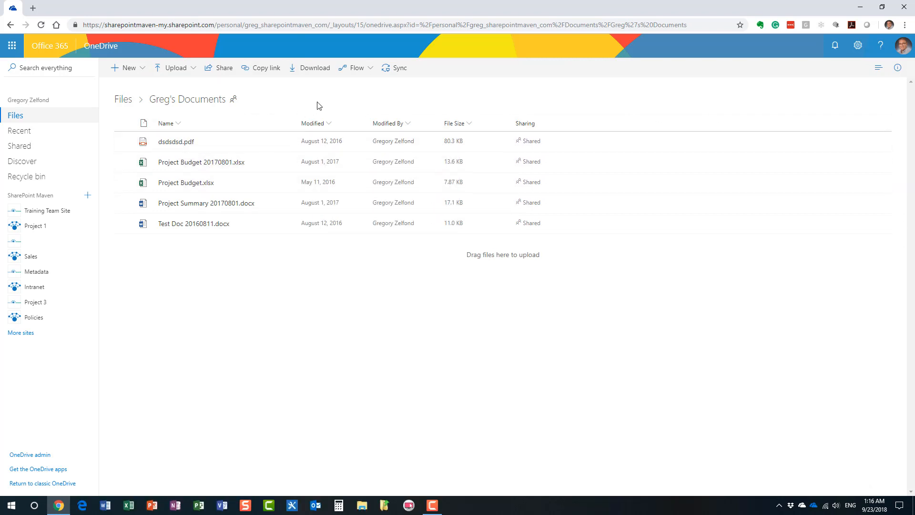
{"action": "mouse_move", "coordinate": [334, 109]}
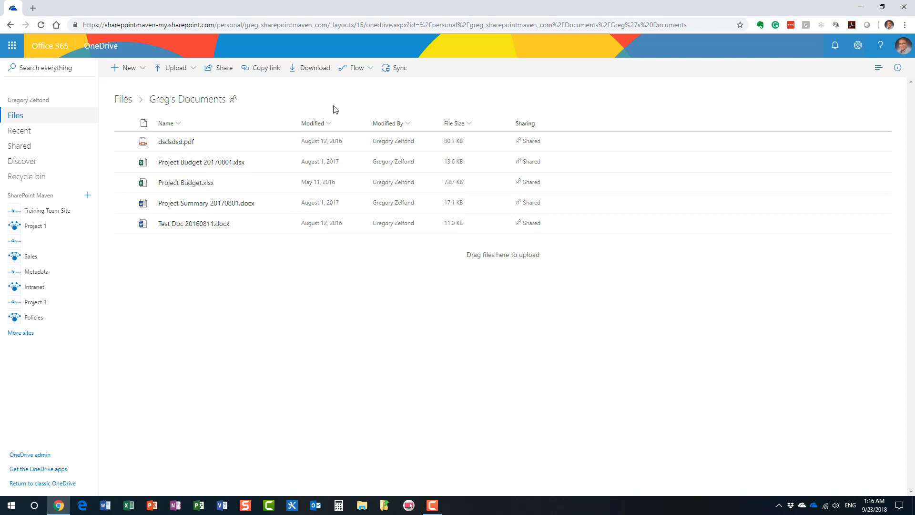